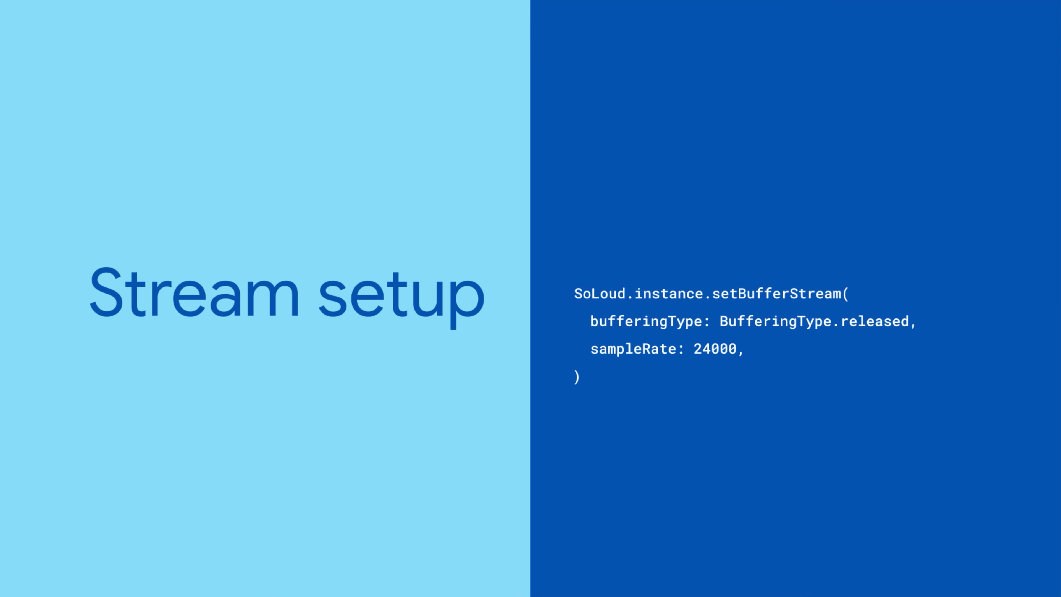
type("channels: Channels.mono,")
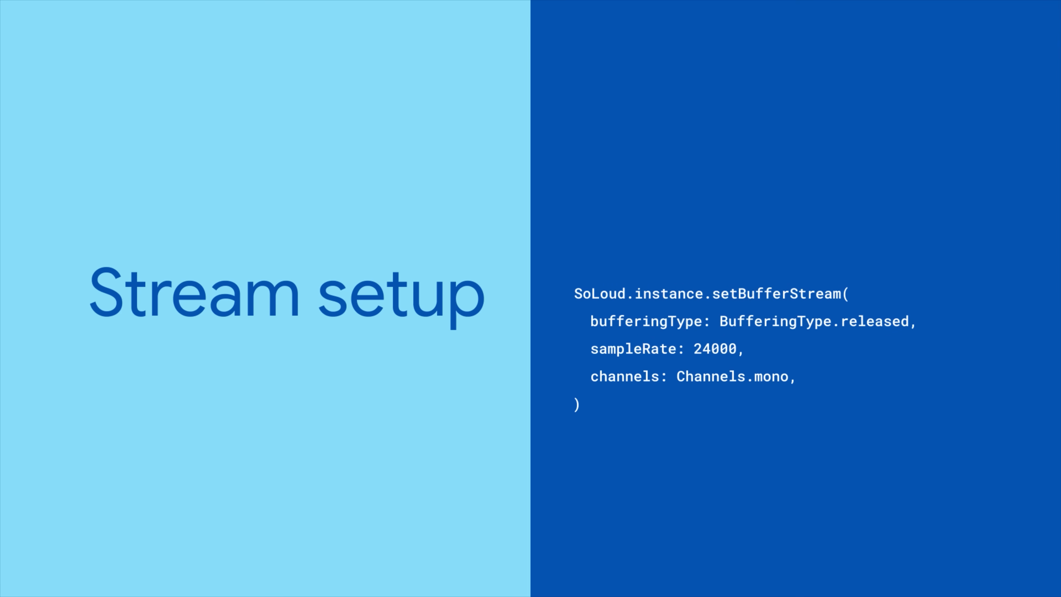